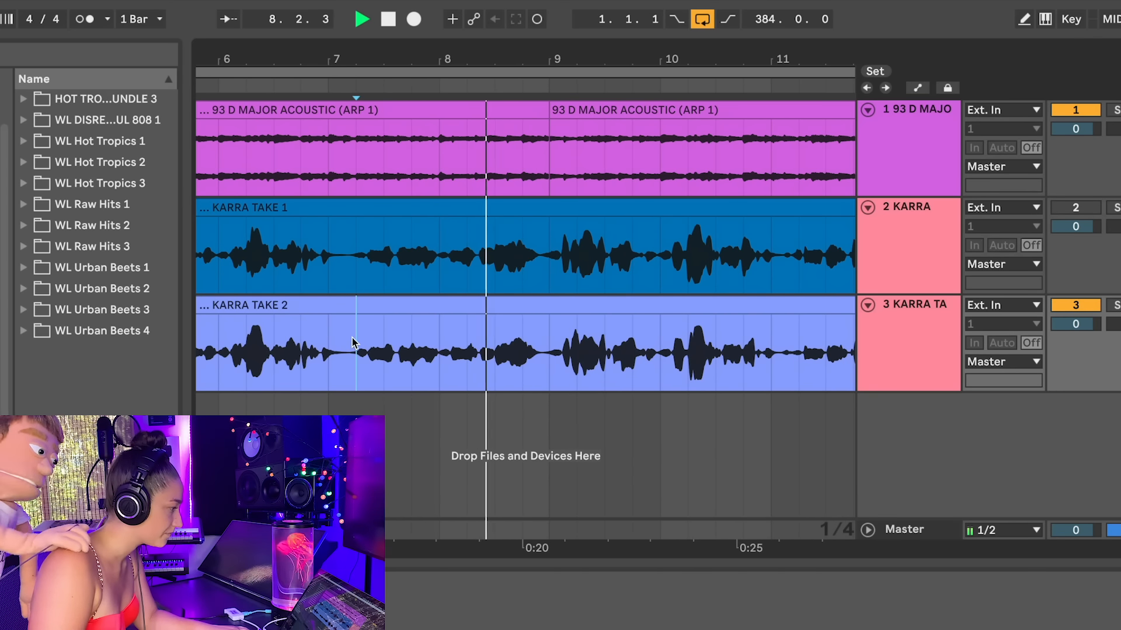
# Step: Slide the Karra vocal take right to line up with the 93 D Major guitar loop
pyautogui.moveTo(350, 351); pyautogui.dragTo(440, 350)
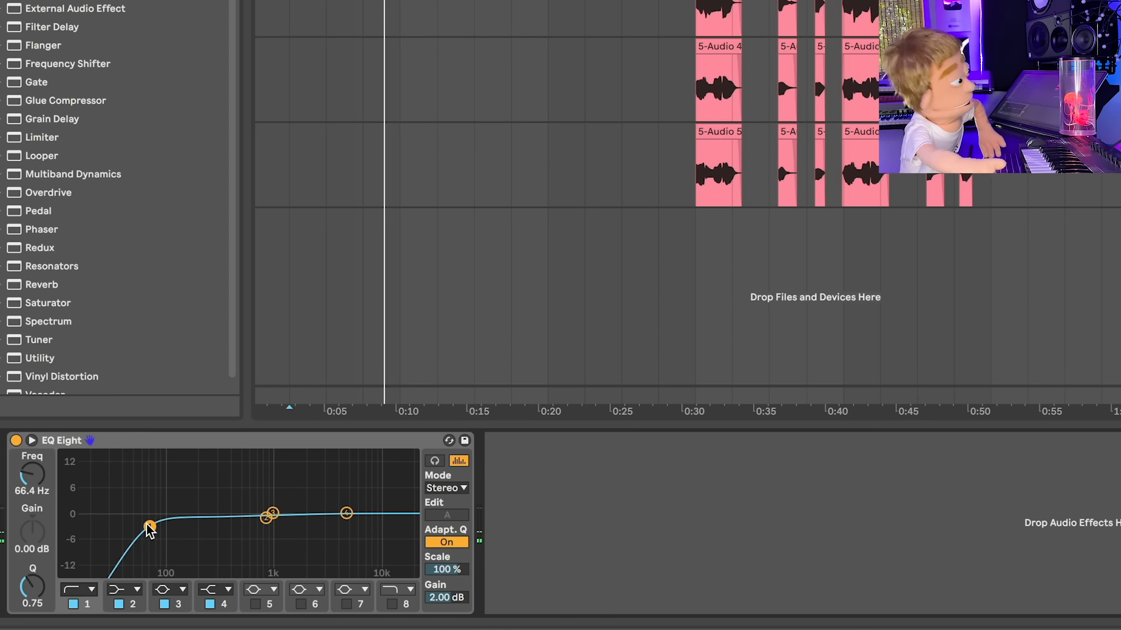
# Step: Raise the EQ Eight high-pass on the Karra vocal to about 79 Hz
pyautogui.moveTo(148, 528); pyautogui.dragTo(156, 519)
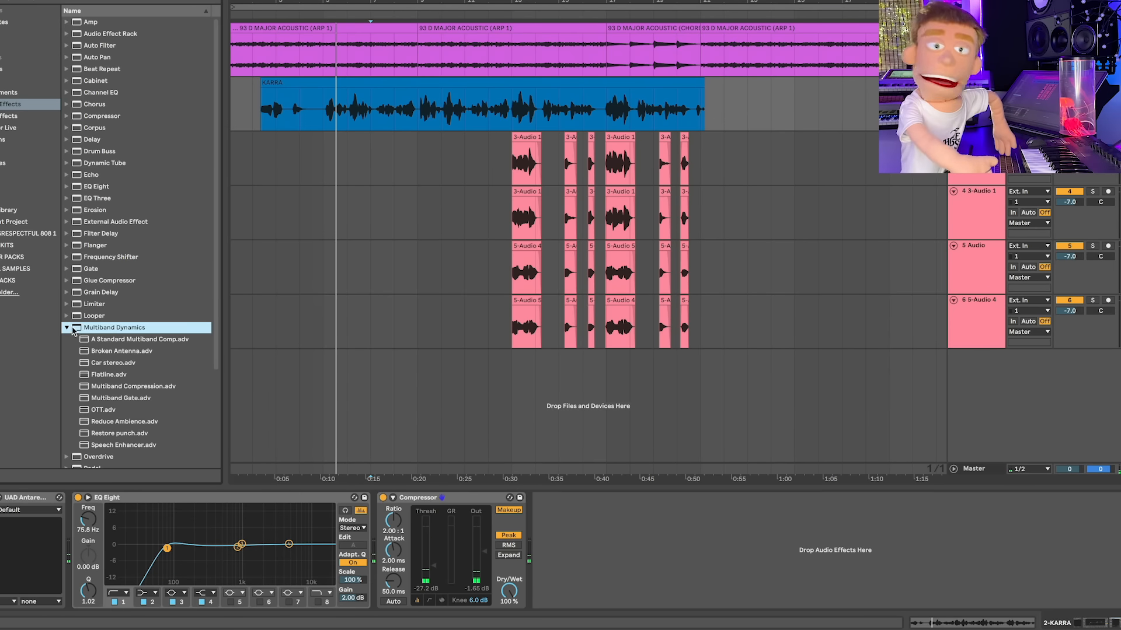
# Step: Choose the OTT multiband preset for the Karra vocal's chain
pyautogui.click(102, 410)
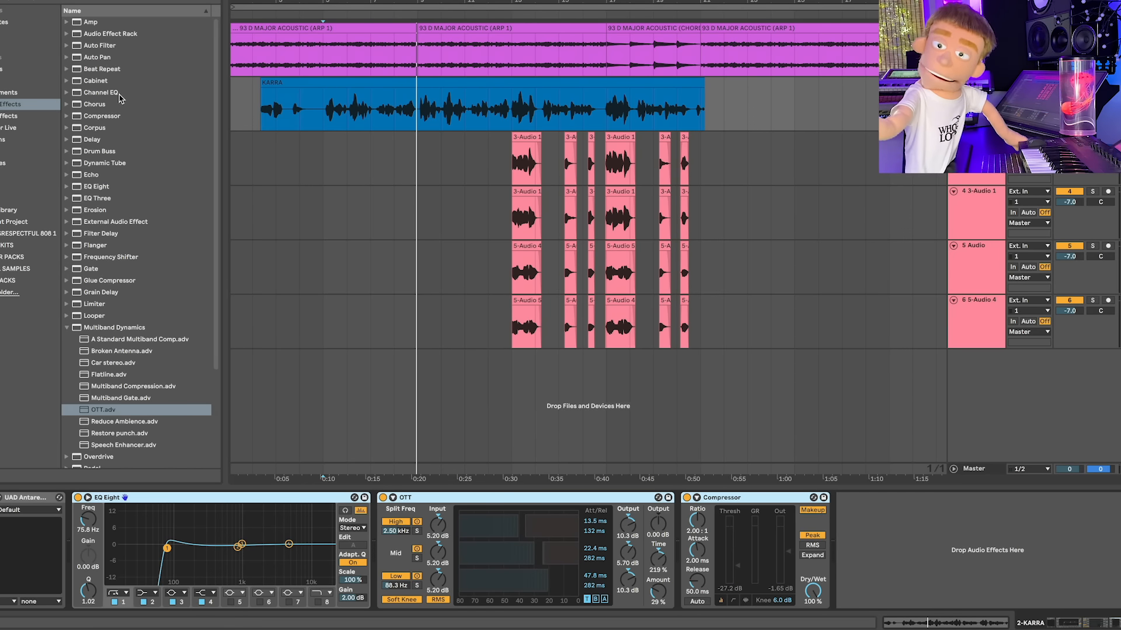
# Step: Pick Channel EQ from the browser for the Karra vocal track
pyautogui.click(100, 93)
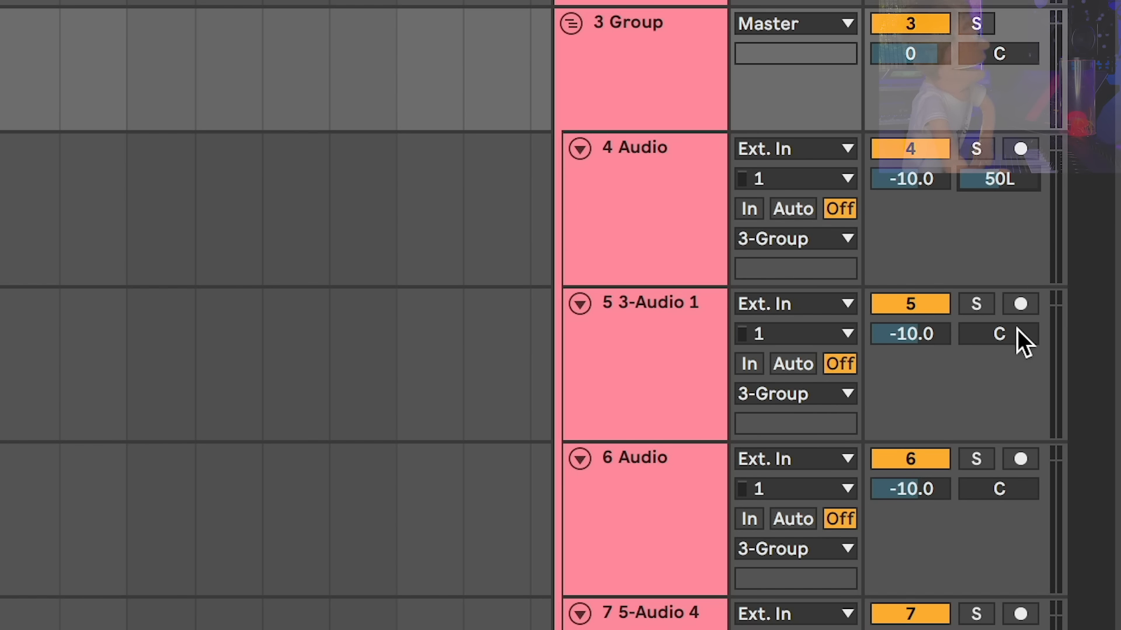
# Step: Pan the 3-Audio 1 backing vocal as part of the 50L/50R/25L/25R spread
pyautogui.click(999, 334)
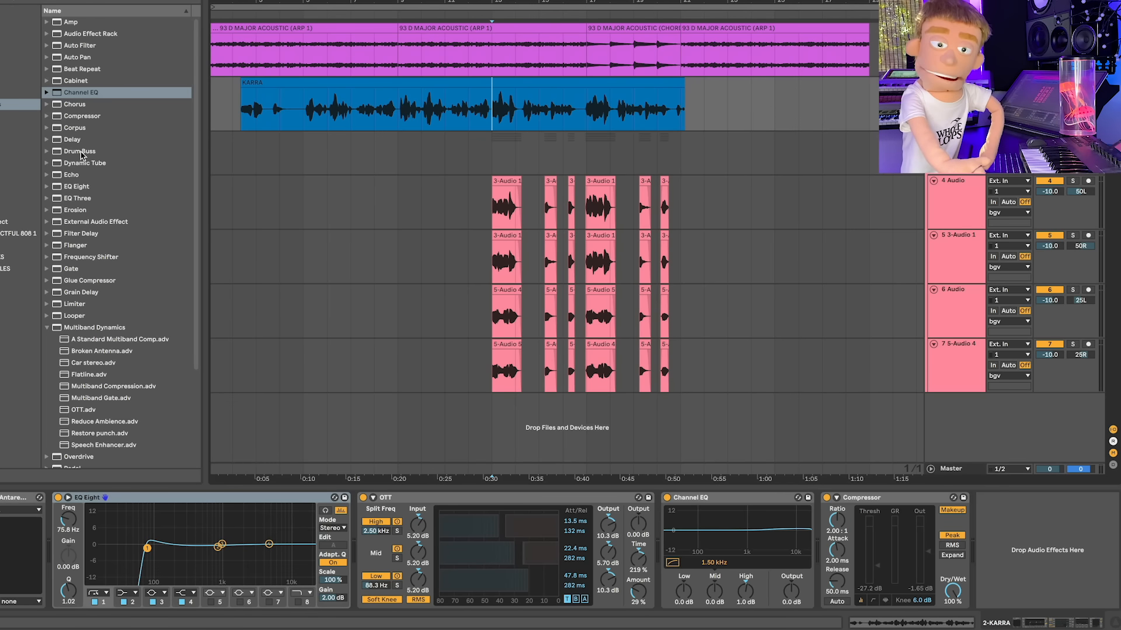
# Step: Collapse Multiband Dynamics in the browser and select Audio Effect Rack for the Karra track
pyautogui.click(72, 269)
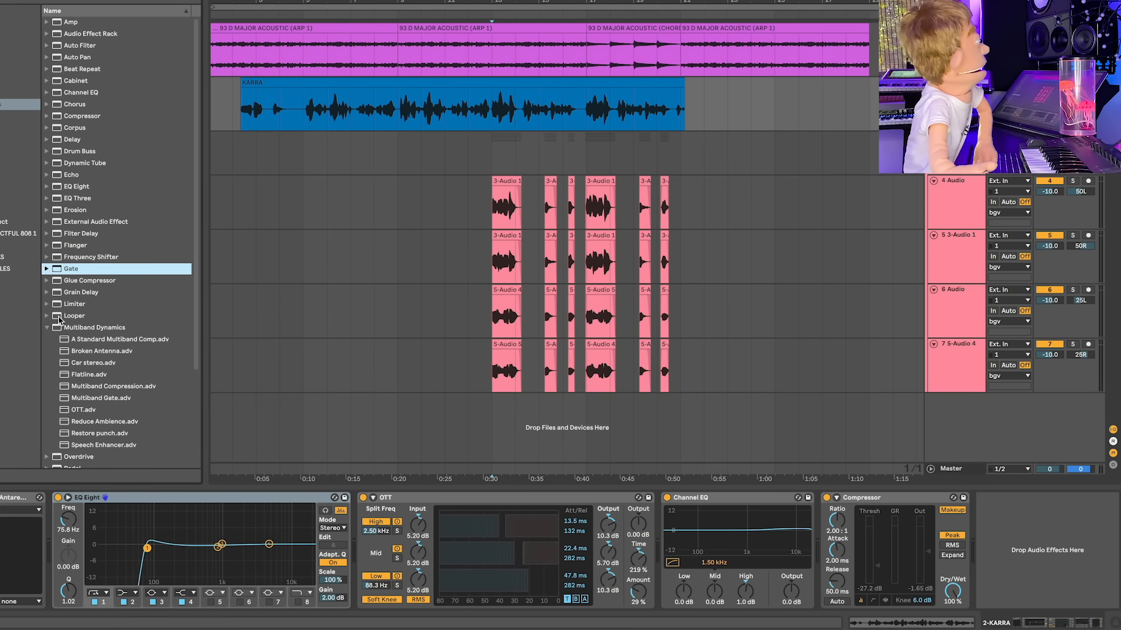
pyautogui.click(47, 327)
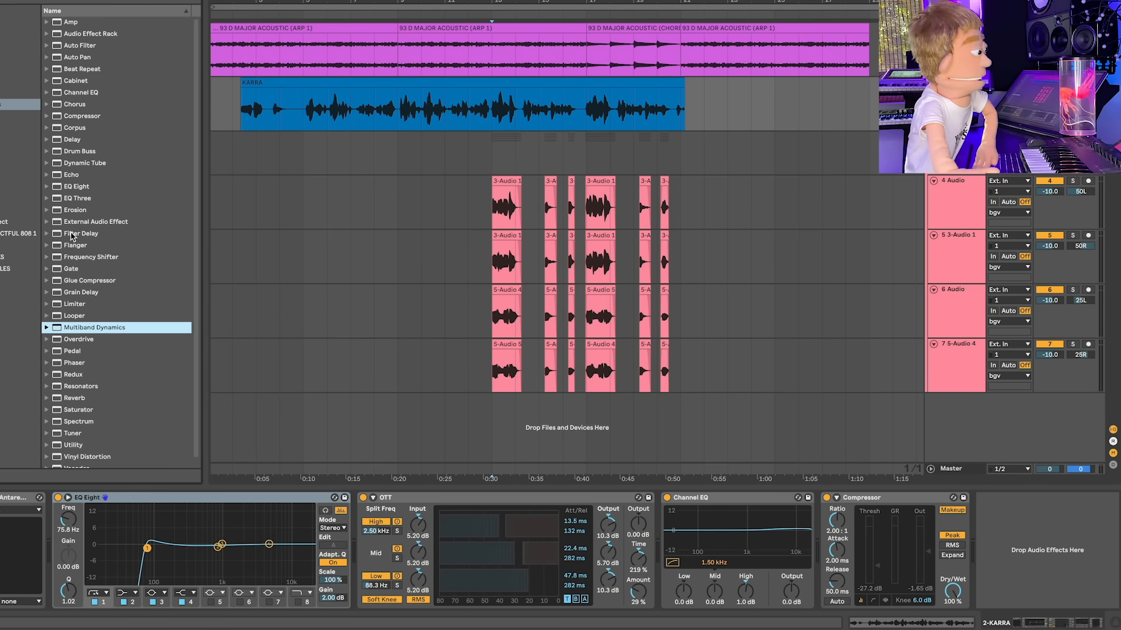
pyautogui.click(90, 280)
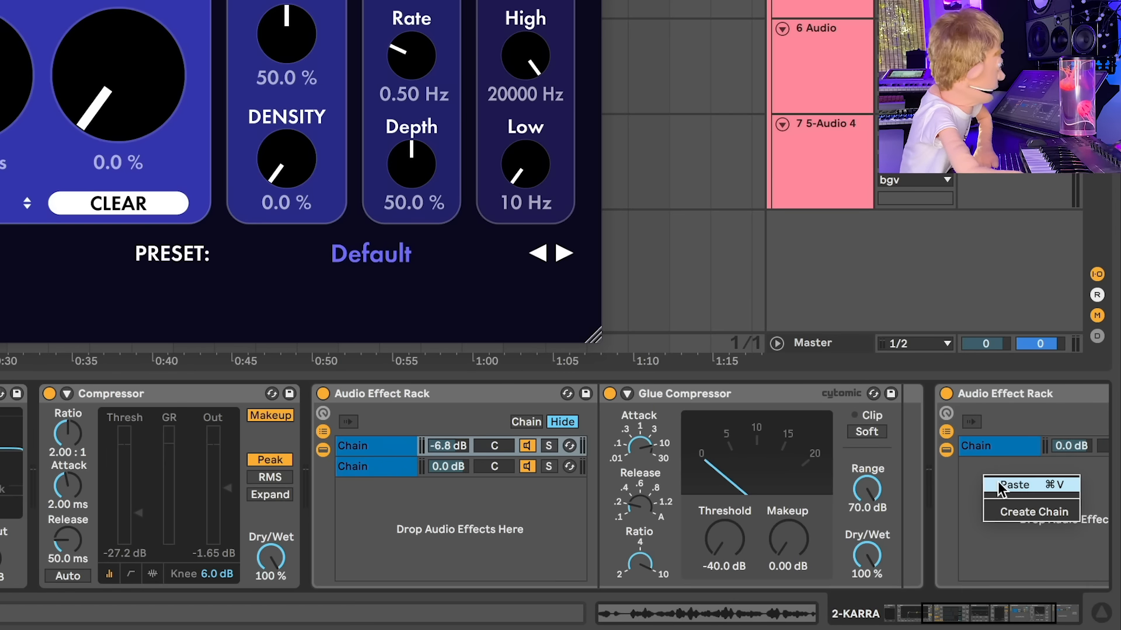
# Step: Paste the copied effects into the empty rack, then show the third-party Plug-ins category
pyautogui.click(1014, 484)
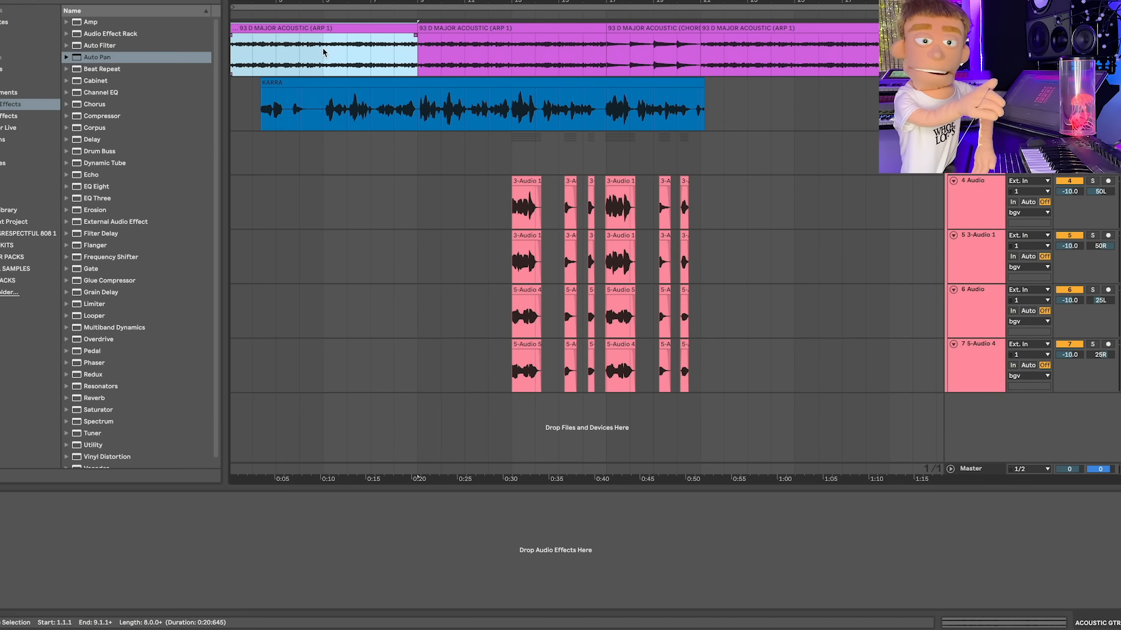
pyautogui.click(330, 51)
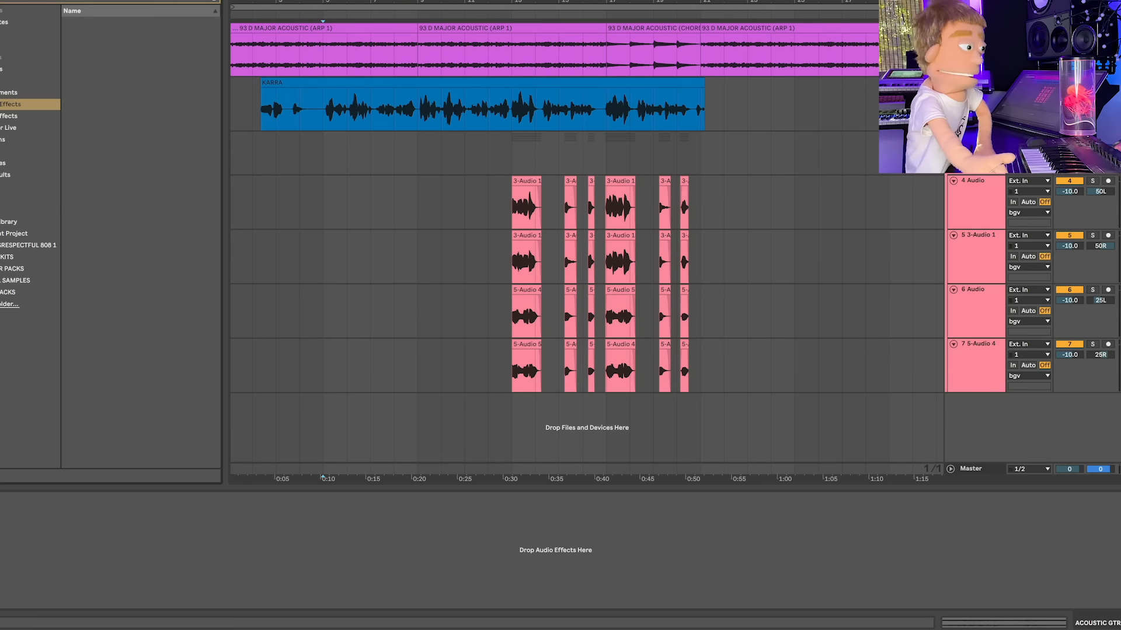
# Step: Load Insight 2 and Polyverse Wider on ACOUSTIC GTR and increase Wider's stereo width
pyautogui.doubleClick(104, 46)
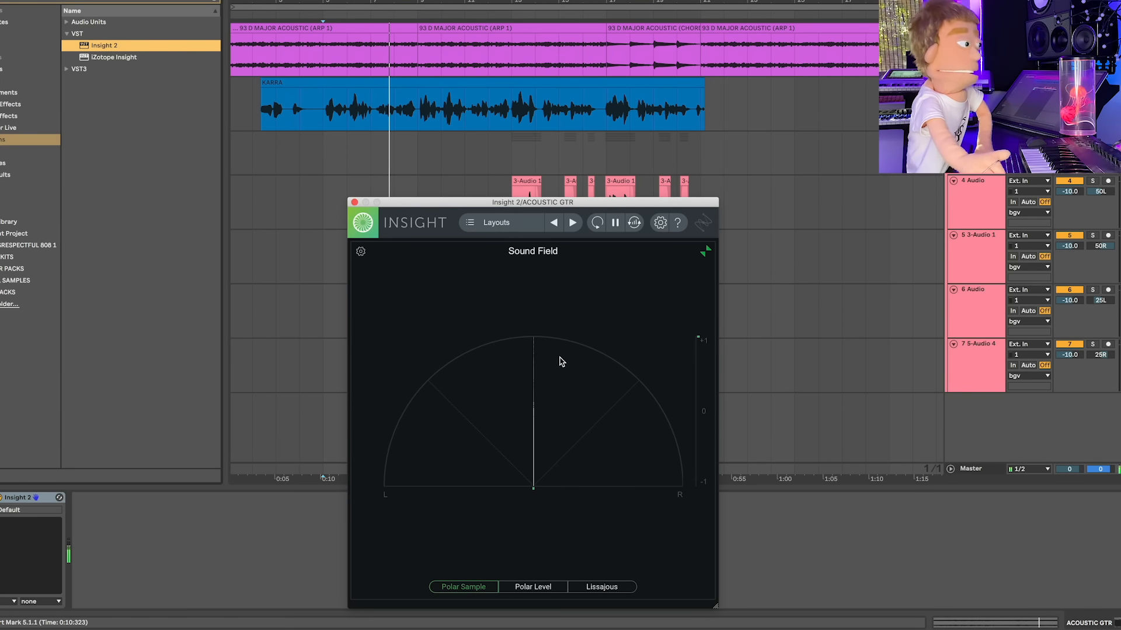
pyautogui.moveTo(533, 202); pyautogui.dragTo(497, 187)
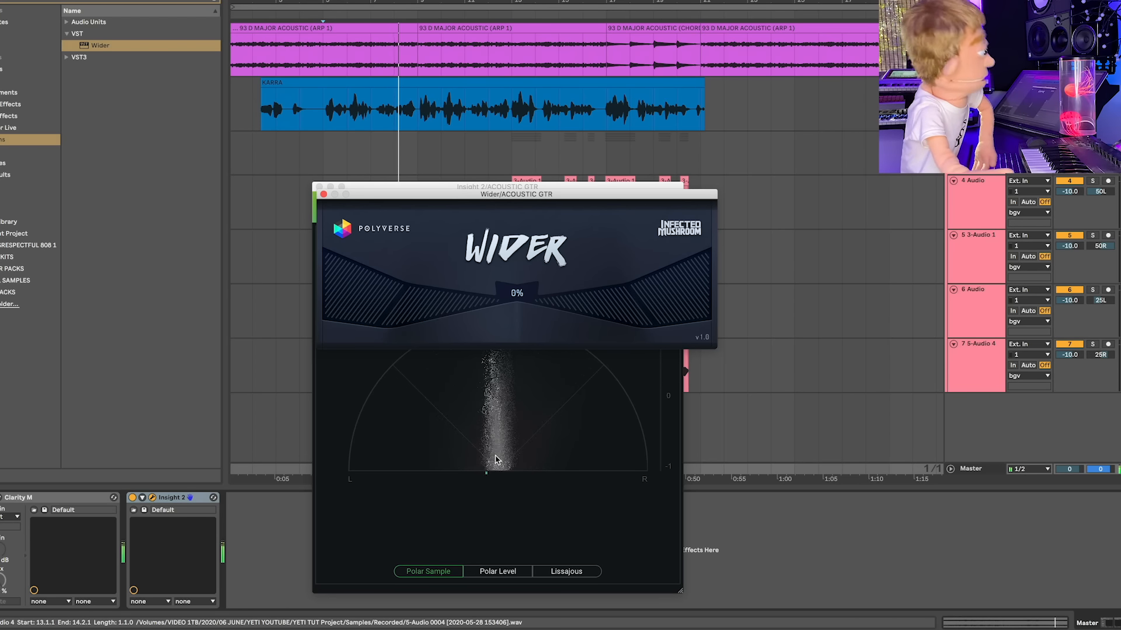
pyautogui.moveTo(500, 293); pyautogui.dragTo(501, 279)
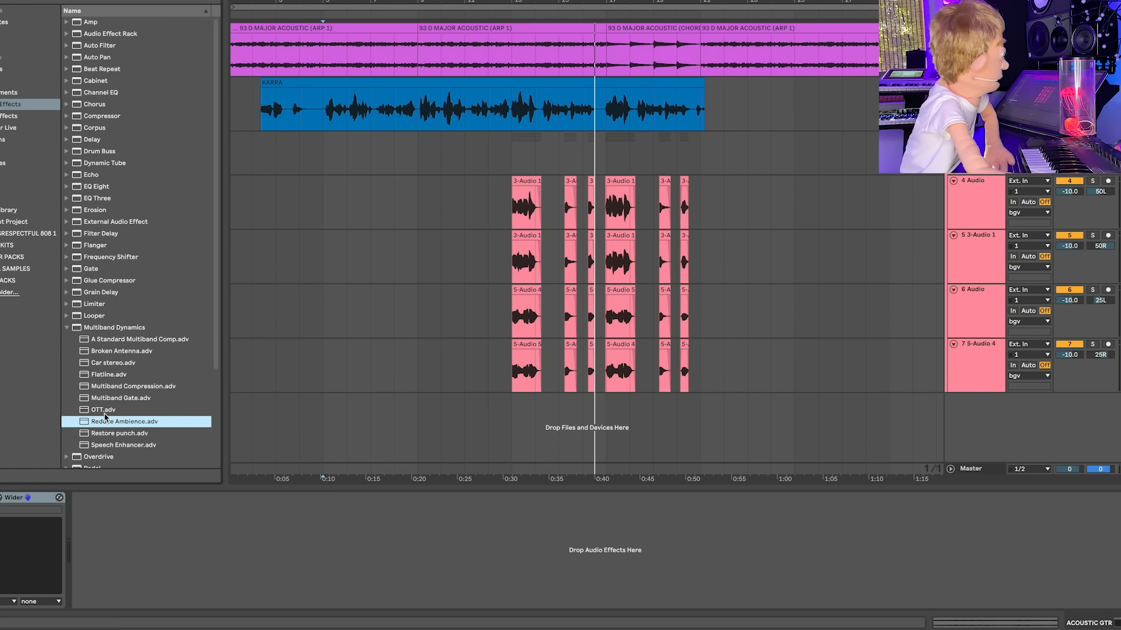
# Step: Add the OTT.adv preset to the acoustic guitar track ahead of Wider
pyautogui.doubleClick(103, 410)
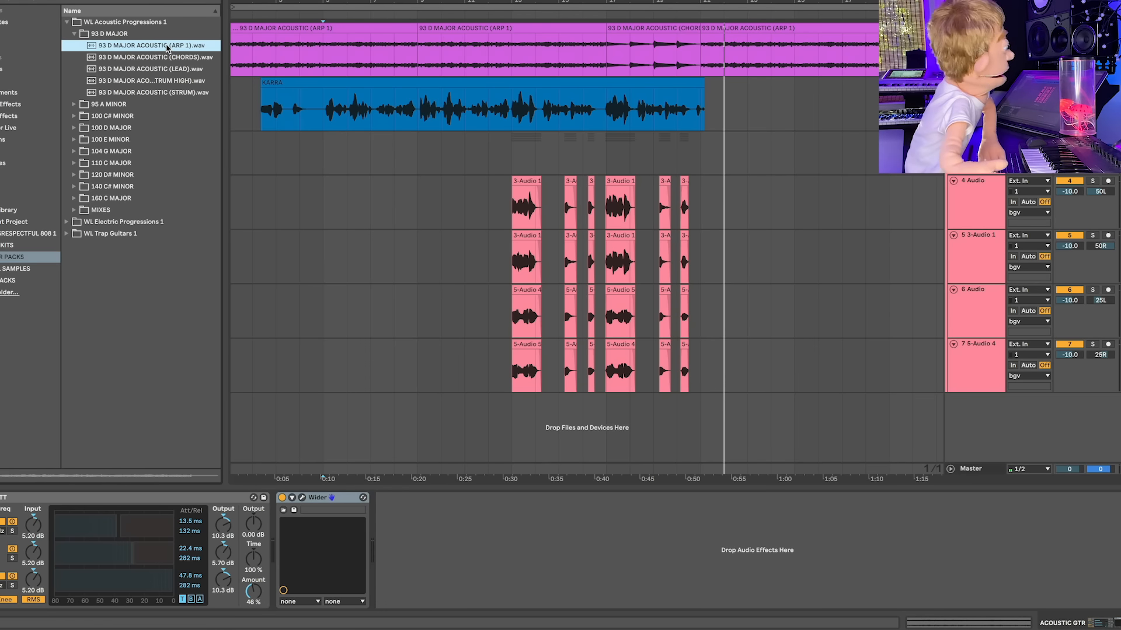
# Step: Preview the ARP 1 acoustic guitar sample from the 93 D MAJOR folder
pyautogui.click(150, 57)
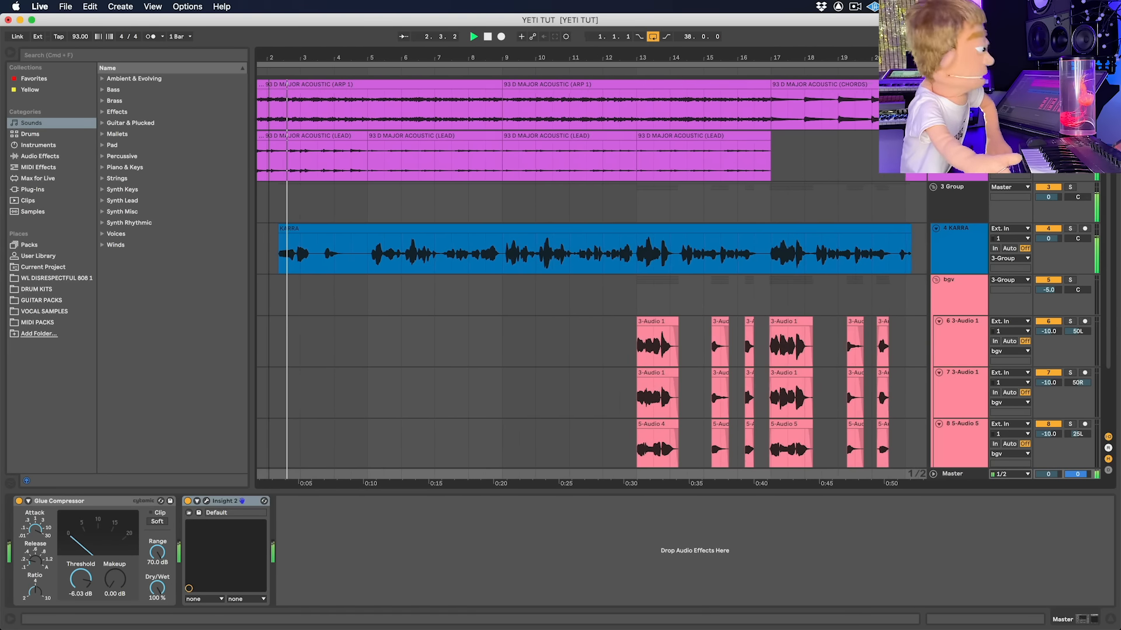
# Step: Layer 93 D MAJOR ACOUSTIC (LEAD) on a new track and add Glue Compressor to the Master, then play back
pyautogui.click(958, 228)
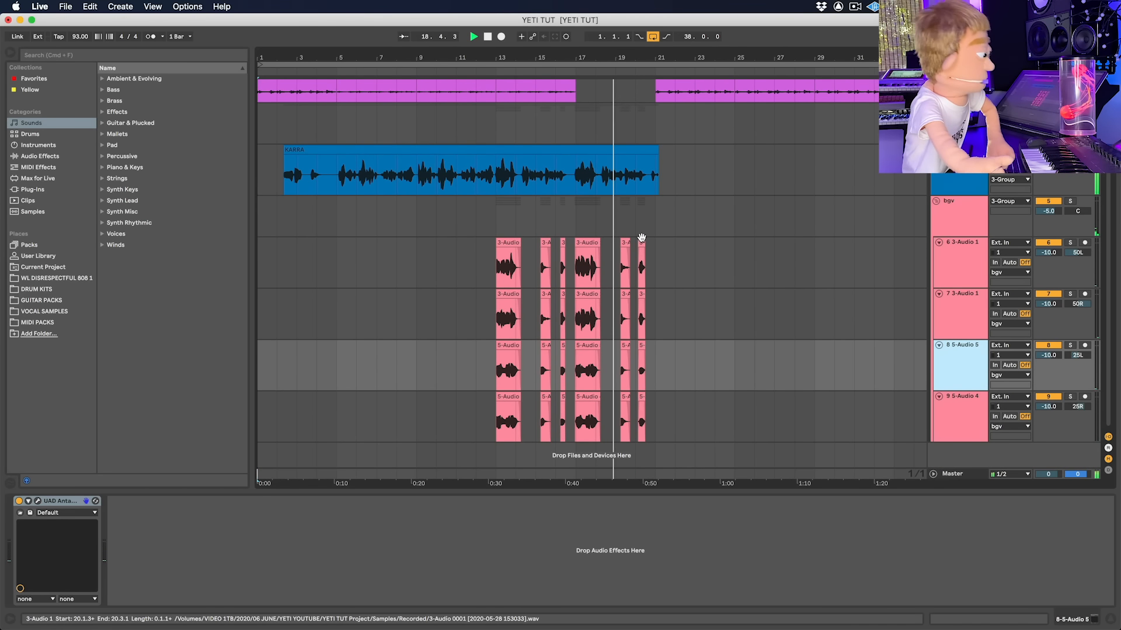
pyautogui.click(627, 243)
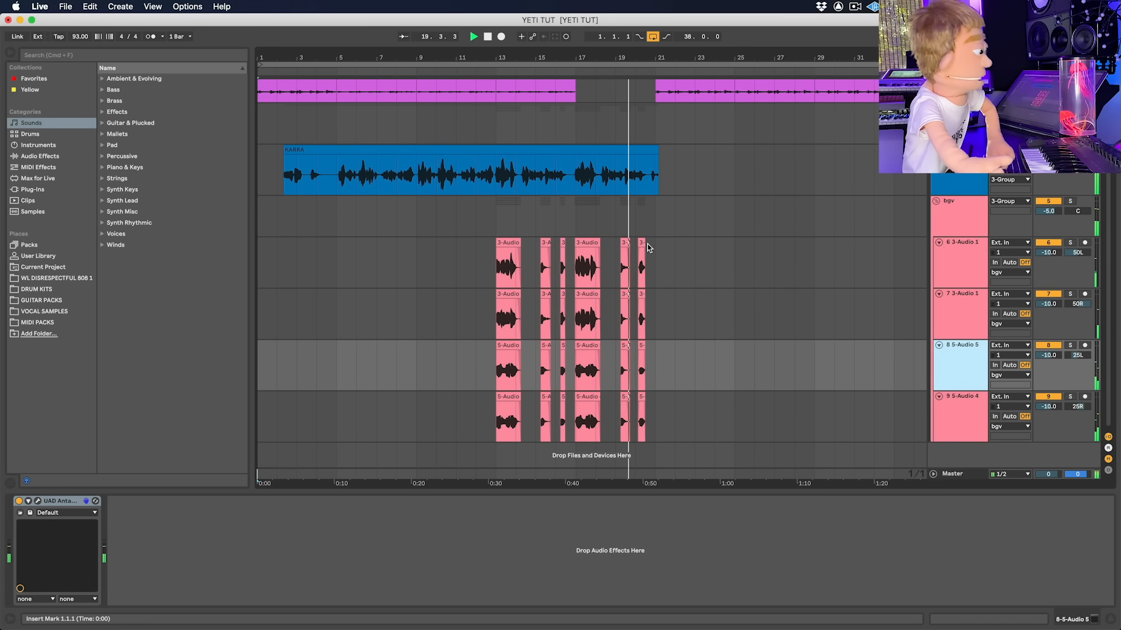